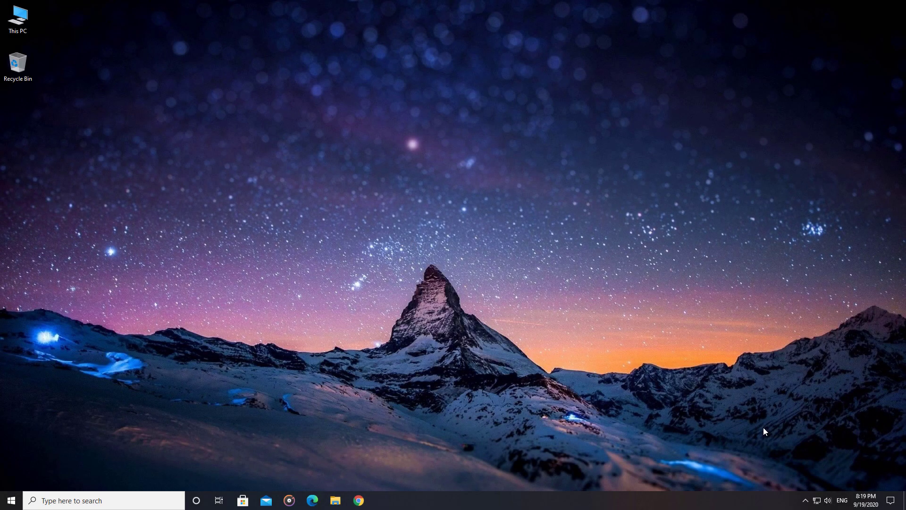
Step: Launch GeForce Experience from the tray and check Drivers for a newer Game Ready driver
{"action": "right_click", "coordinate": [816, 482]}
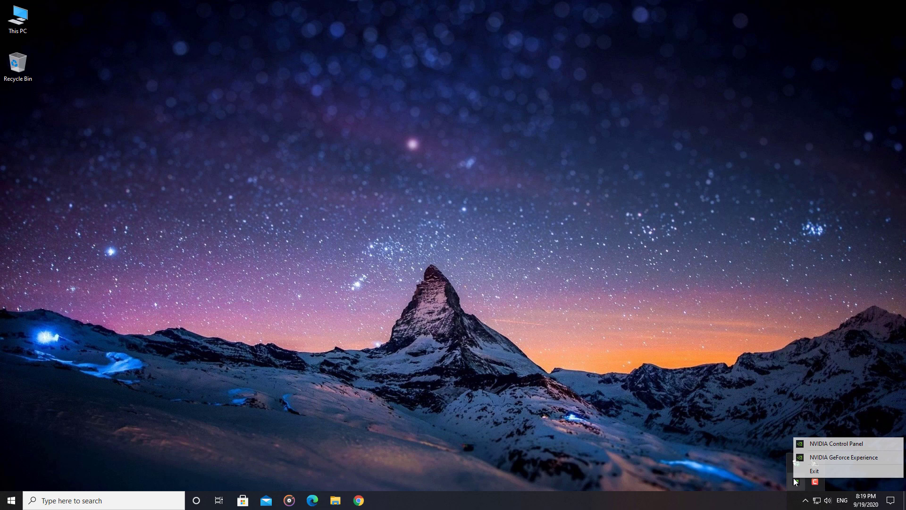
{"action": "left_click", "coordinate": [844, 457]}
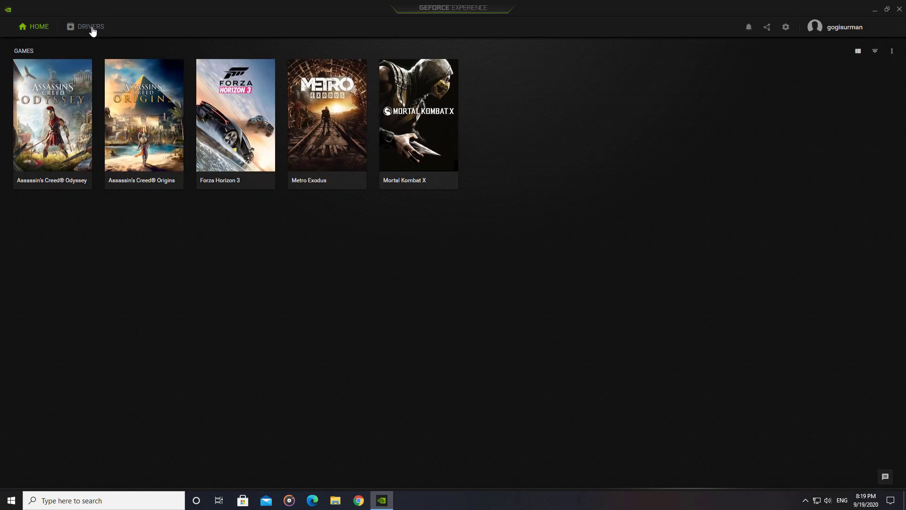
{"action": "left_click", "coordinate": [90, 27]}
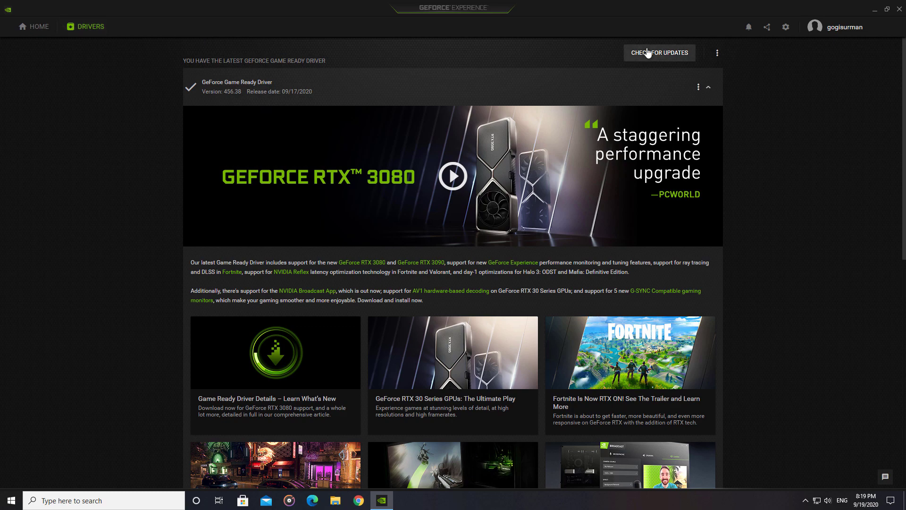
{"action": "left_click", "coordinate": [659, 53]}
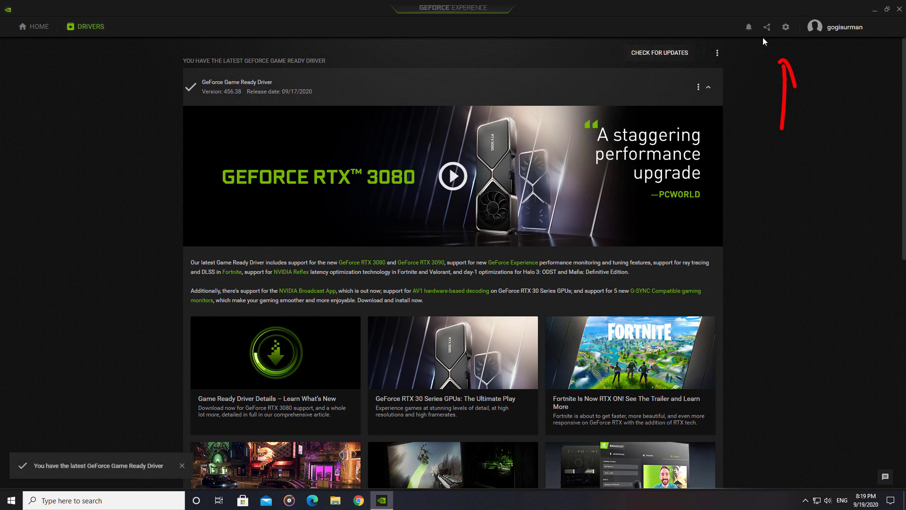
Step: Enable experimental features in GeForce Experience settings and restart to apply them
{"action": "left_click", "coordinate": [785, 26]}
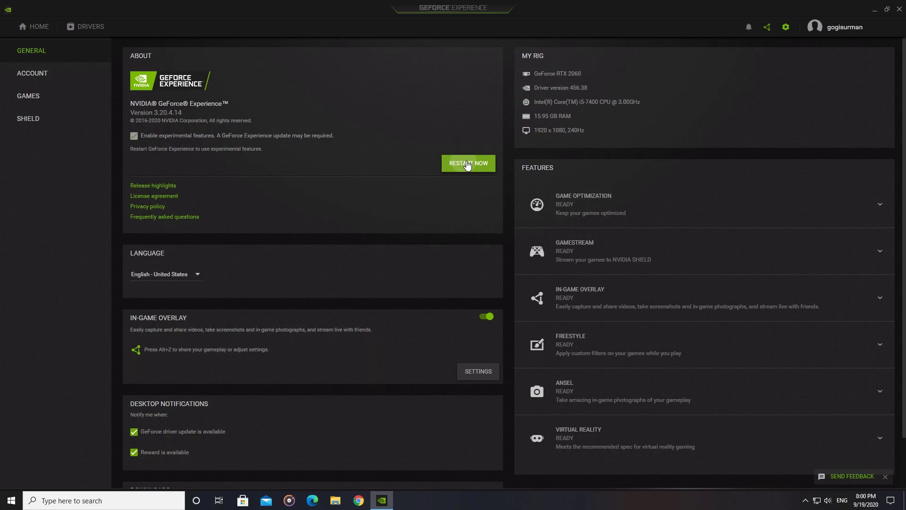
{"action": "left_click", "coordinate": [468, 163]}
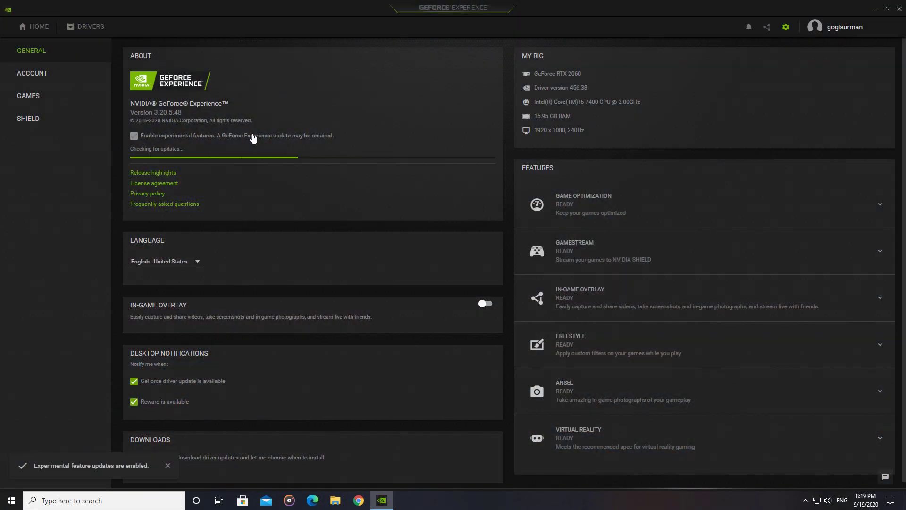
{"action": "left_click", "coordinate": [133, 135]}
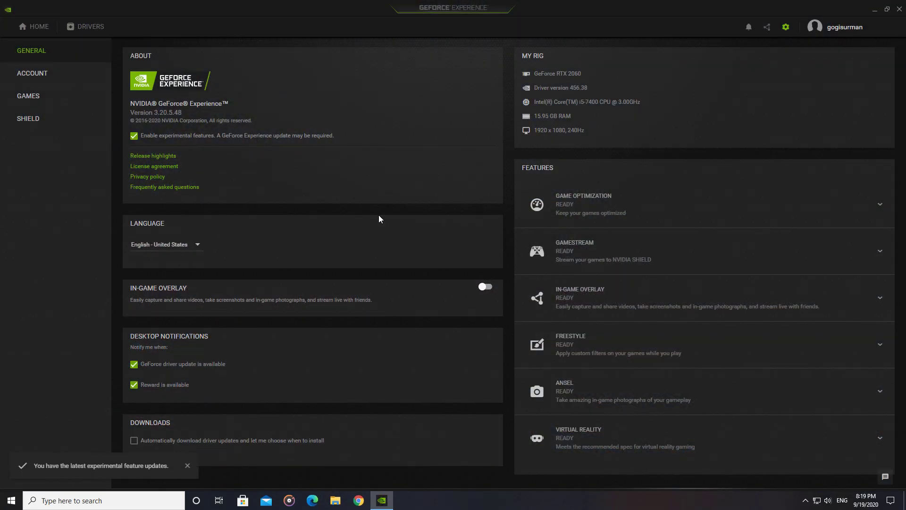
Step: Switch on the In-Game Overlay and open its settings
{"action": "left_click", "coordinate": [484, 286]}
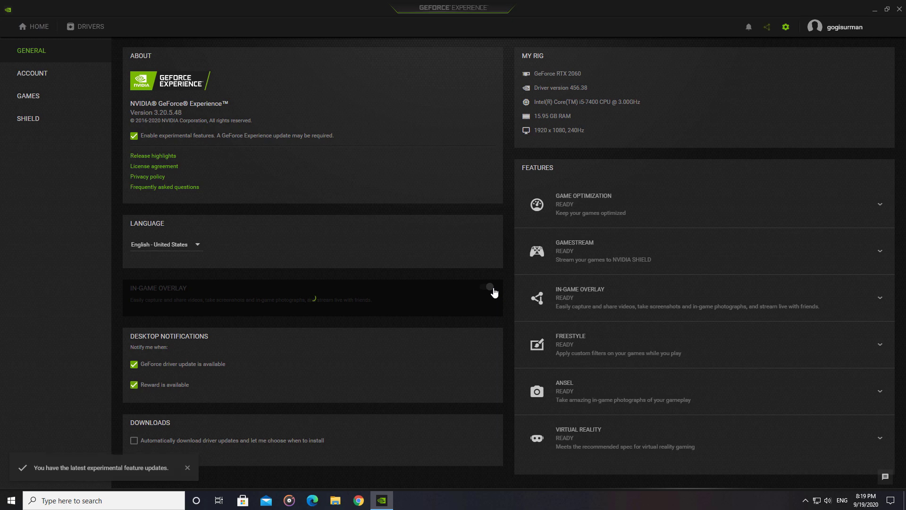
{"action": "left_click", "coordinate": [487, 288]}
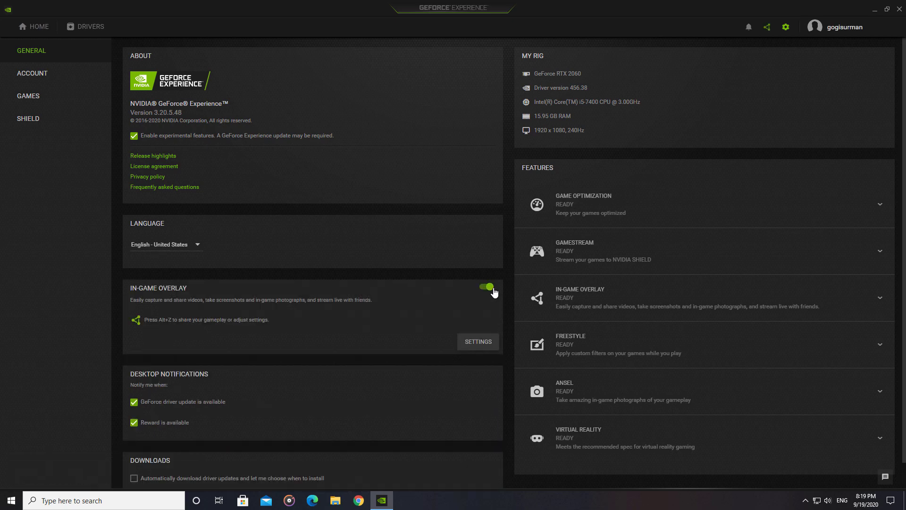
{"action": "left_click", "coordinate": [478, 341]}
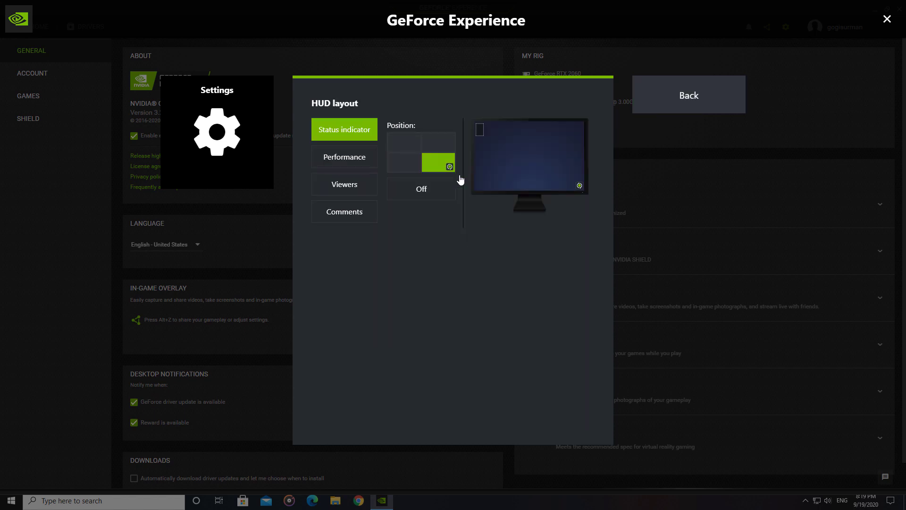
Step: Set the Performance HUD to Advanced in the top-left position
{"action": "left_click", "coordinate": [344, 156]}
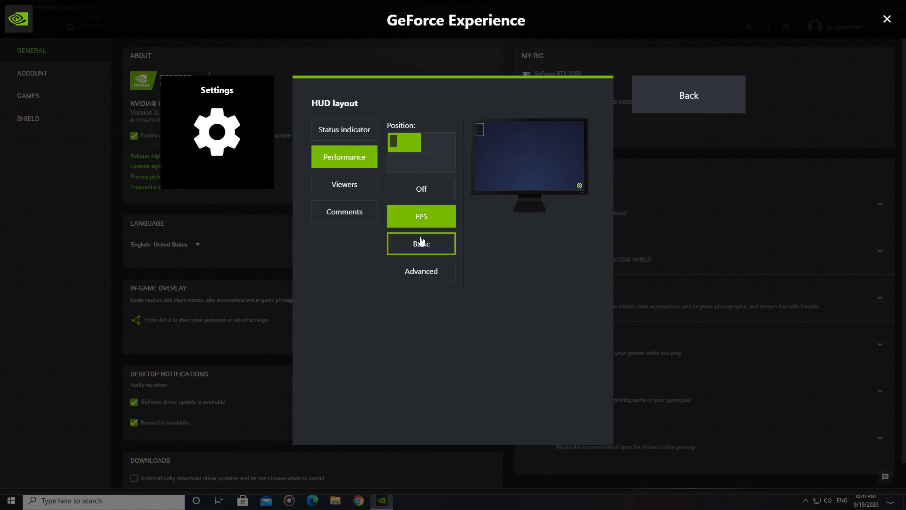
{"action": "left_click", "coordinate": [420, 243]}
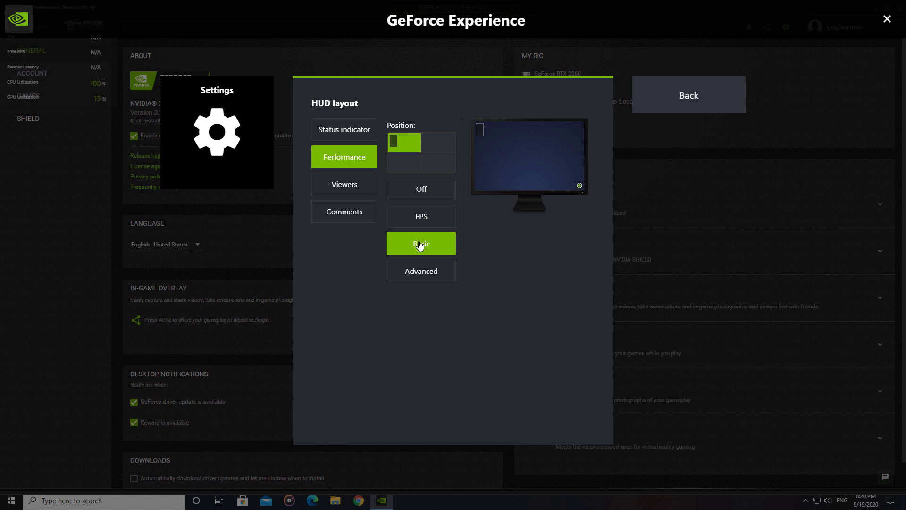
{"action": "left_click", "coordinate": [422, 243]}
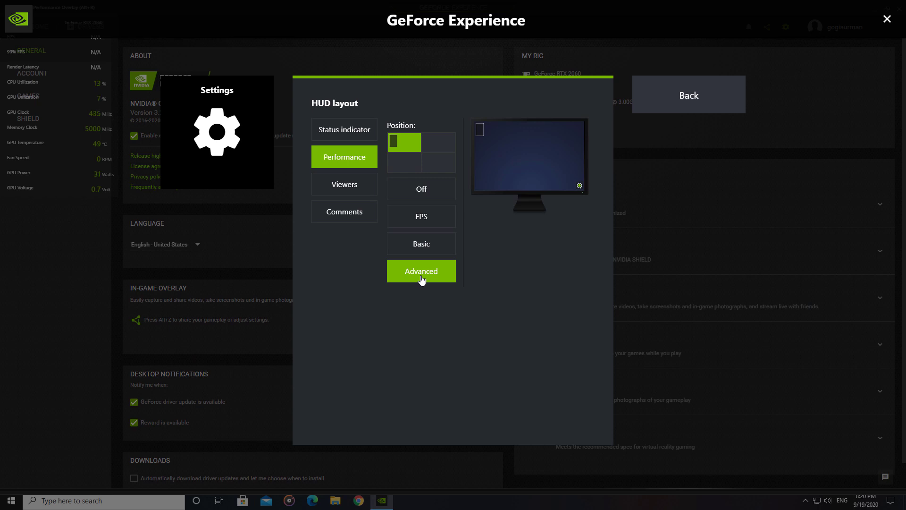
{"action": "mouse_move", "coordinate": [694, 137]}
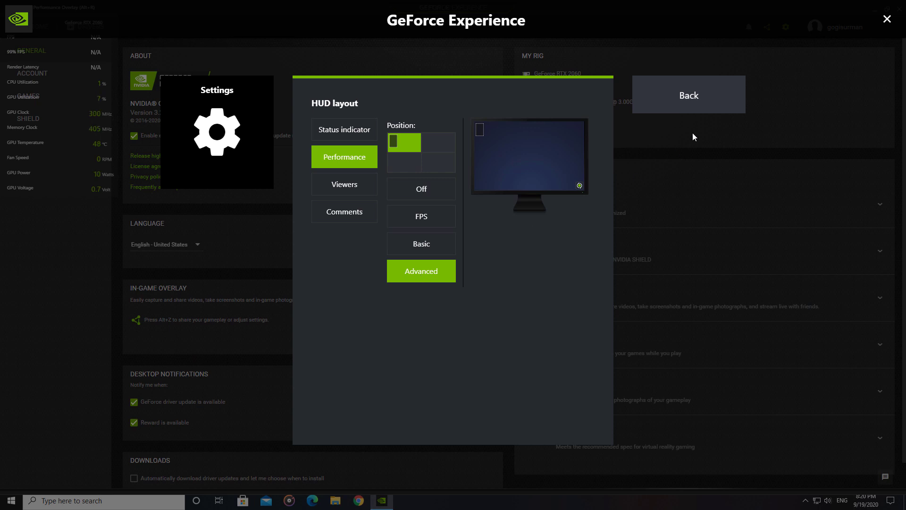
Step: Leave overlay settings, launch Forza Horizon 3, and toggle the performance overlay with Alt+R
{"action": "left_click", "coordinate": [687, 95]}
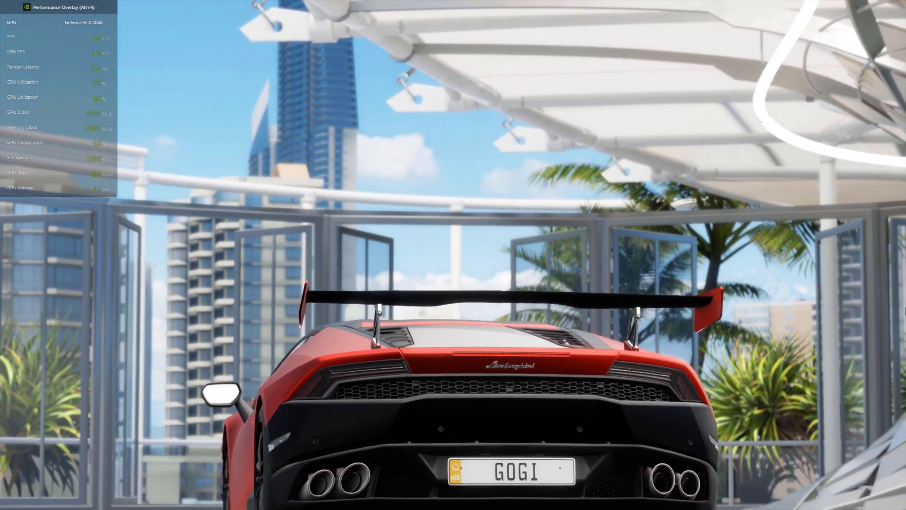
{"action": "key", "text": "alt+r"}
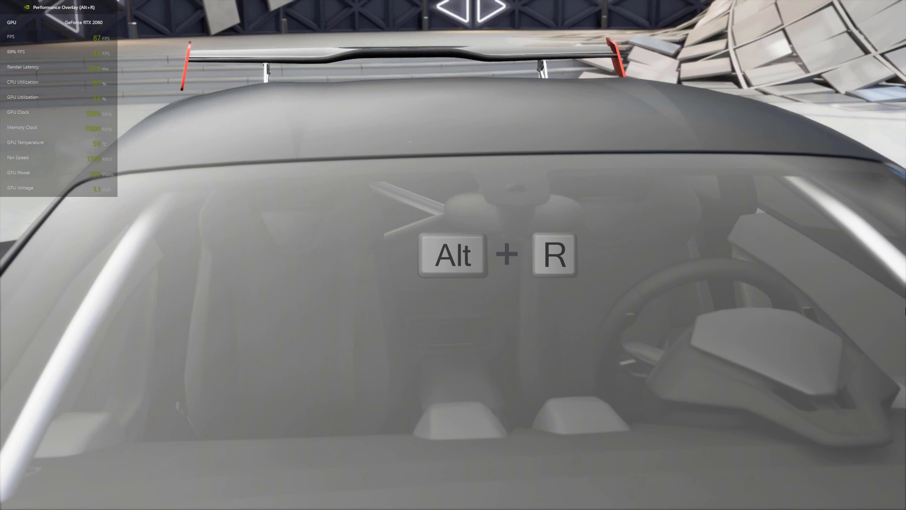